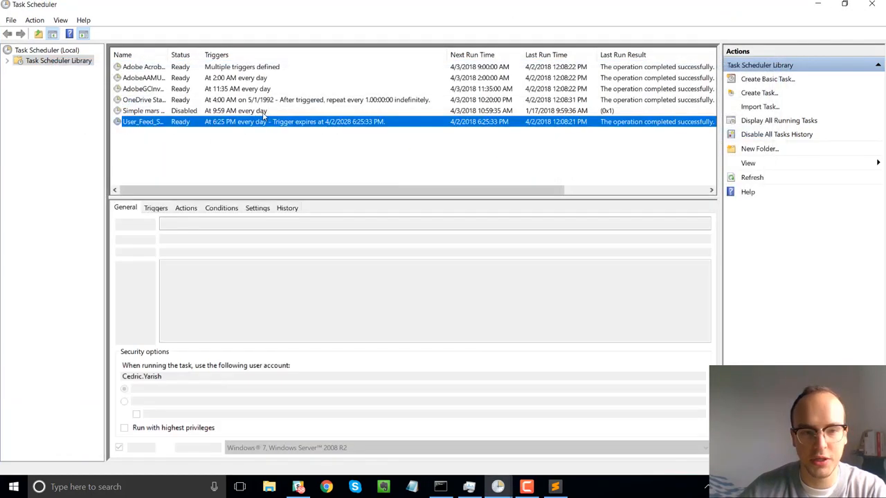
# Step: Create a new task named 'Scheduler' and view its Triggers and empty Actions list
pyautogui.click(759, 93)
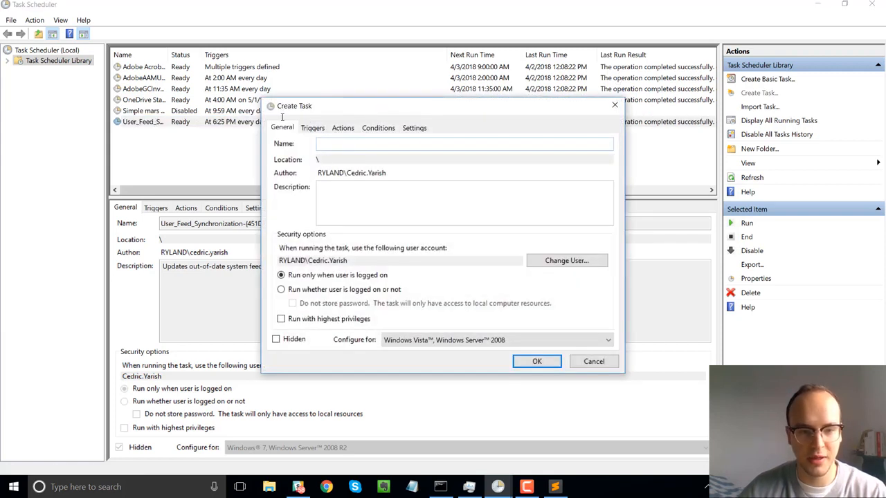
pyautogui.write('Scheduler')
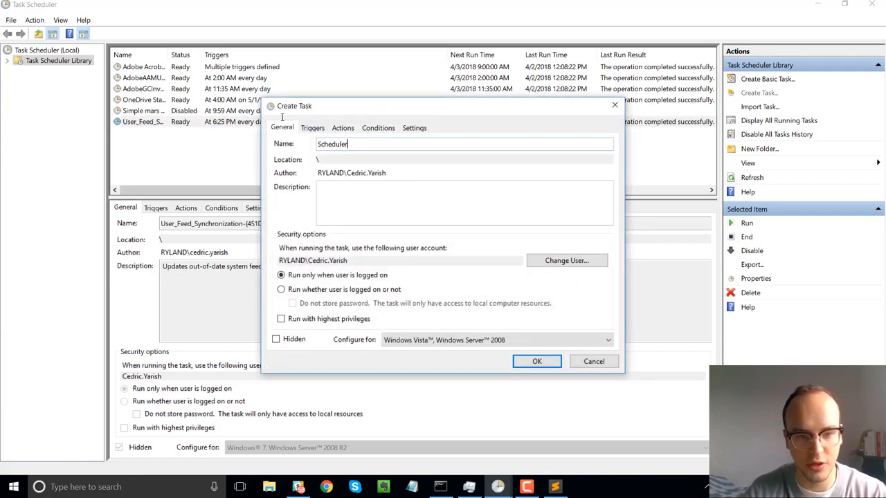
pyautogui.click(312, 127)
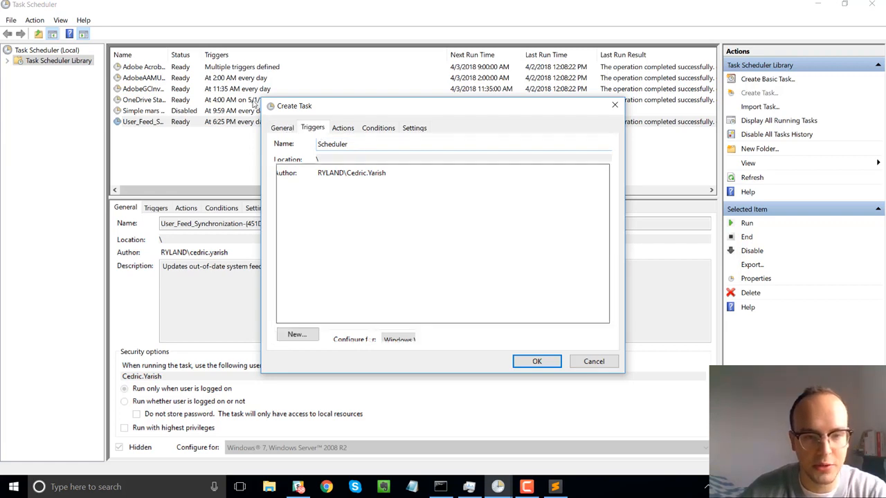
pyautogui.click(342, 127)
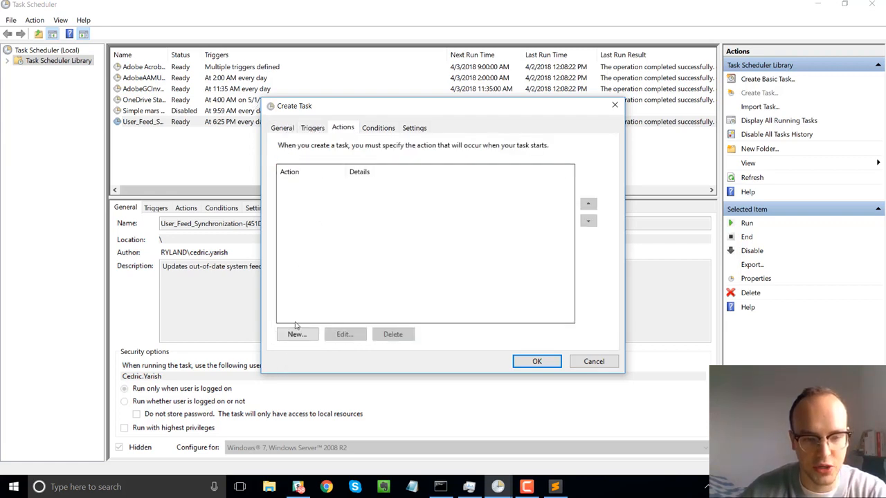
# Step: In Command Prompt, exit Python and print the python.exe path via sys.executable
pyautogui.click(297, 334)
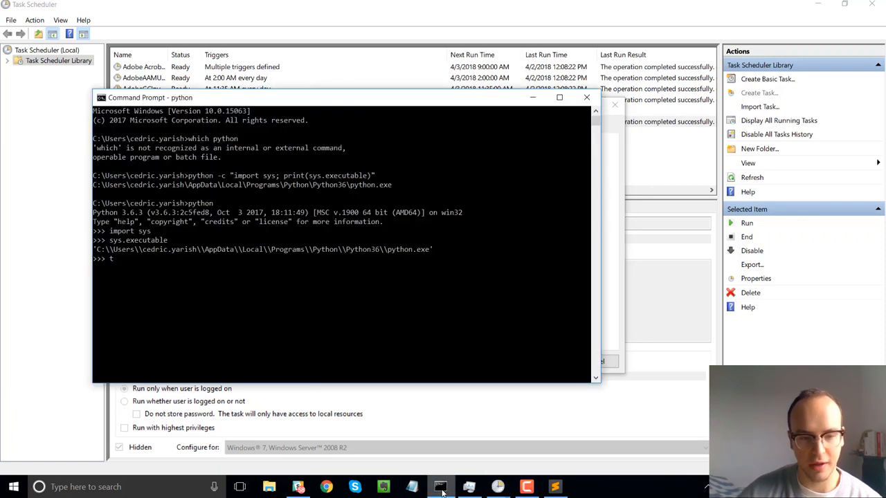
pyautogui.press('Backspace')
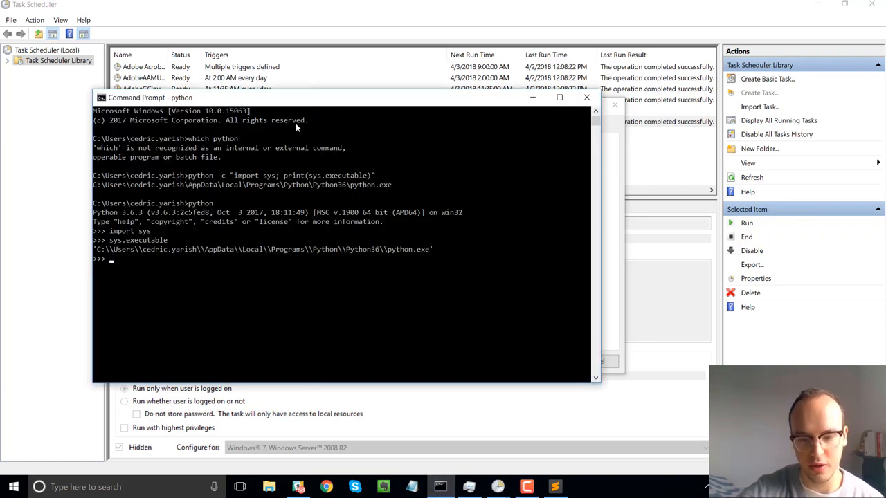
pyautogui.write('exit')
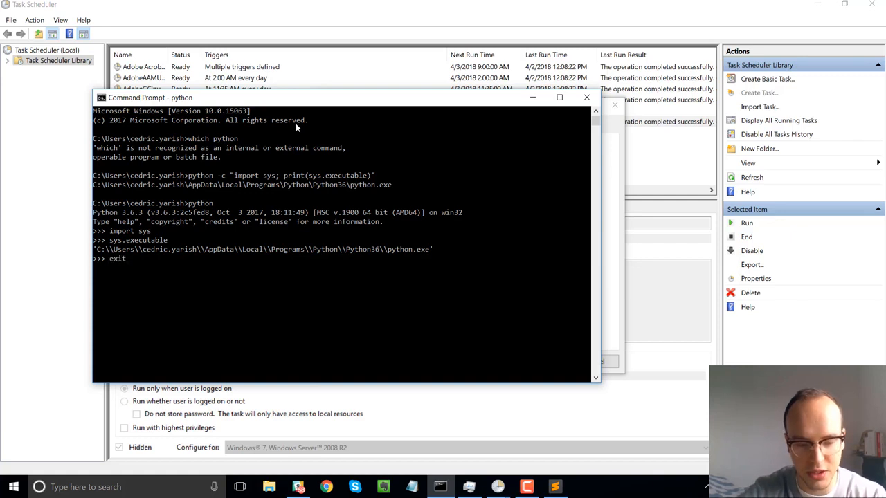
pyautogui.write('python -c "import sys; print(sys.executable)"')
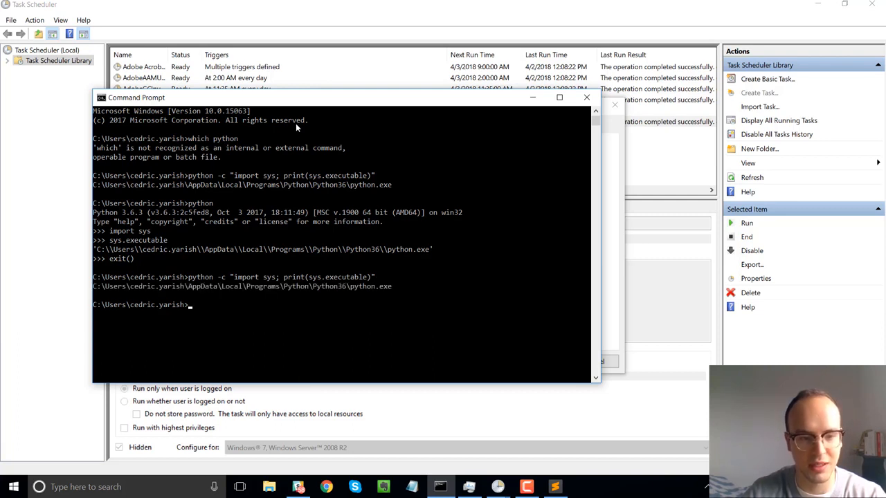
pyautogui.moveTo(438, 288)
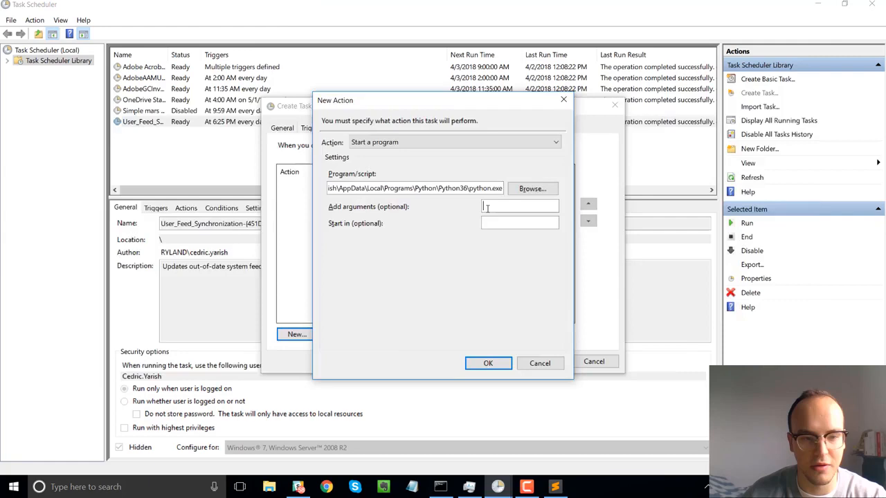
# Step: Check the script name in the editor and enter 'wixer.py' as the action's argument
pyautogui.click(555, 487)
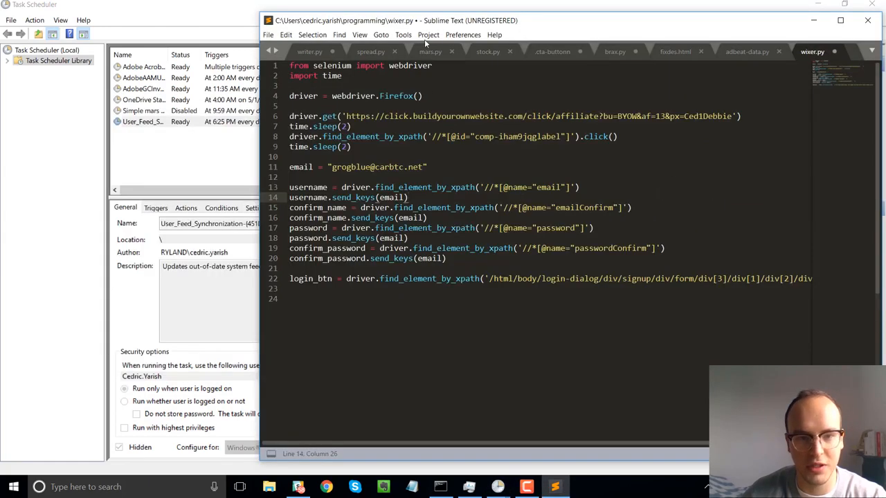
pyautogui.press('Alt+Tab')
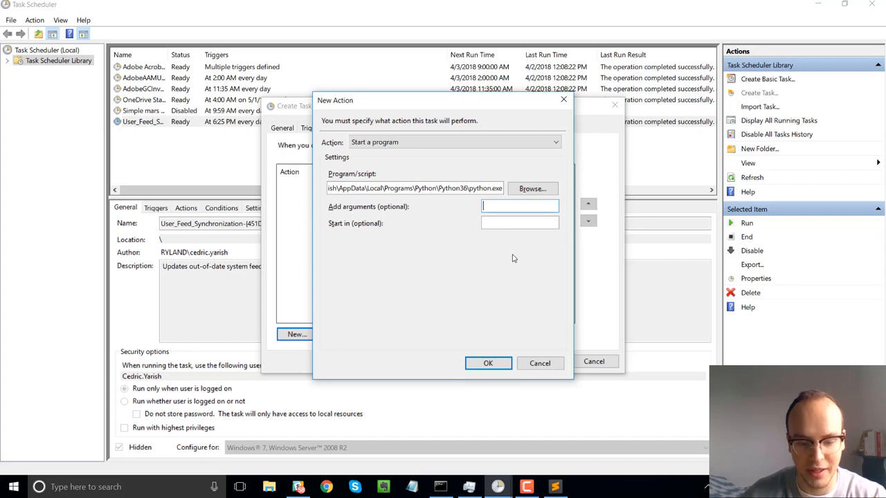
pyautogui.write('ixer')
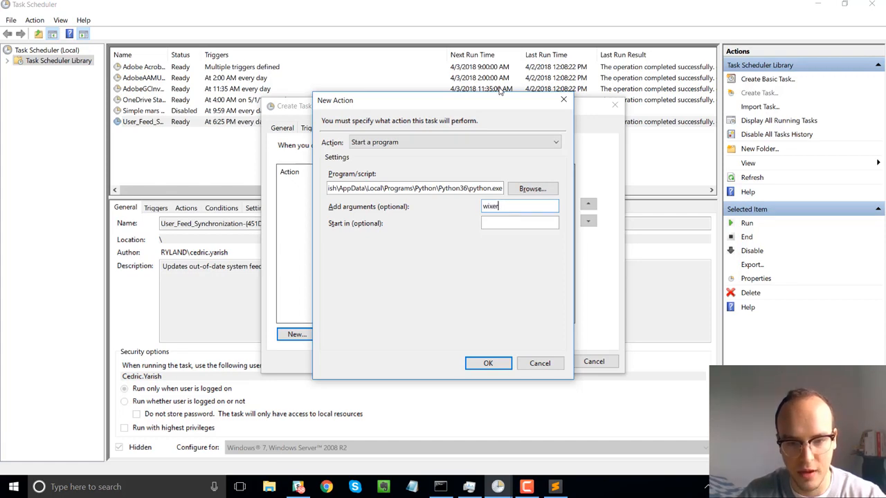
pyautogui.write('.py')
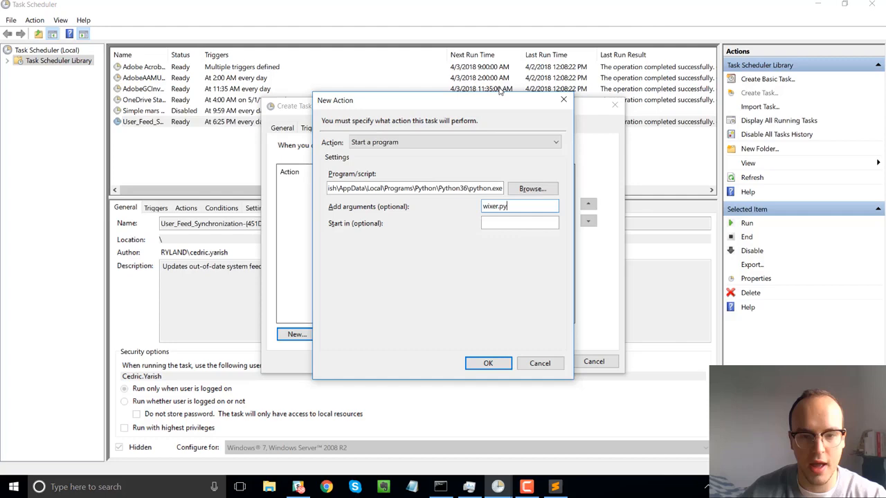
pyautogui.press('alt+tab')
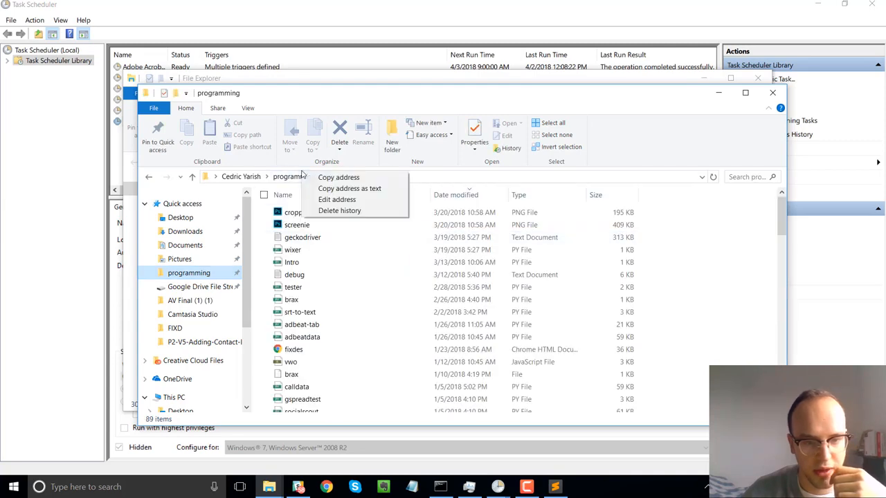
pyautogui.moveTo(349, 188)
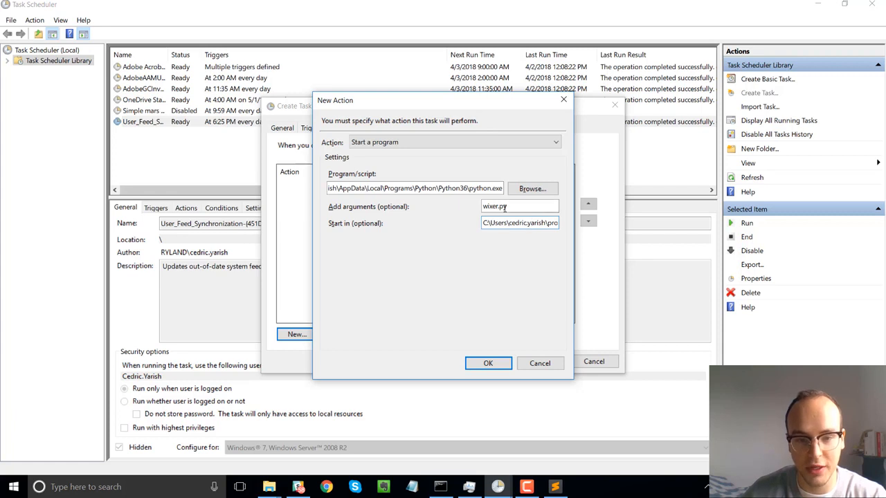
# Step: Review the start-in folder and python.exe paths, then confirm the new action
pyautogui.tripleClick(520, 223)
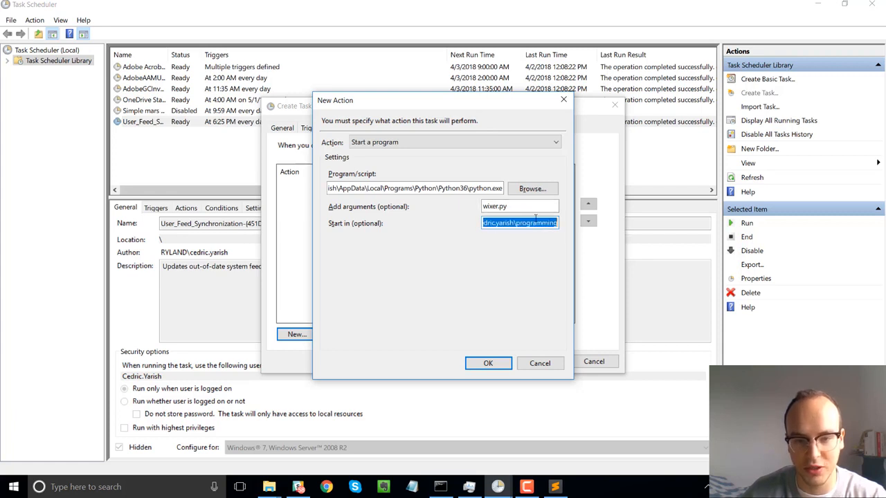
pyautogui.click(520, 206)
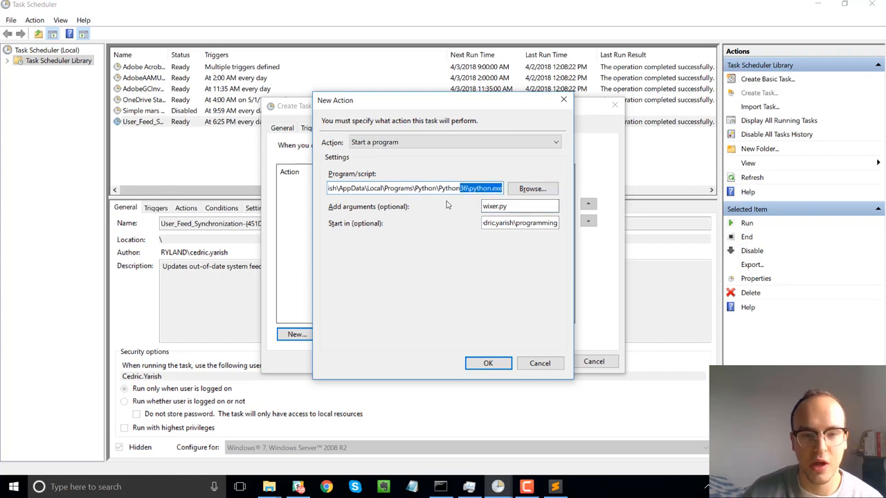
pyautogui.click(488, 363)
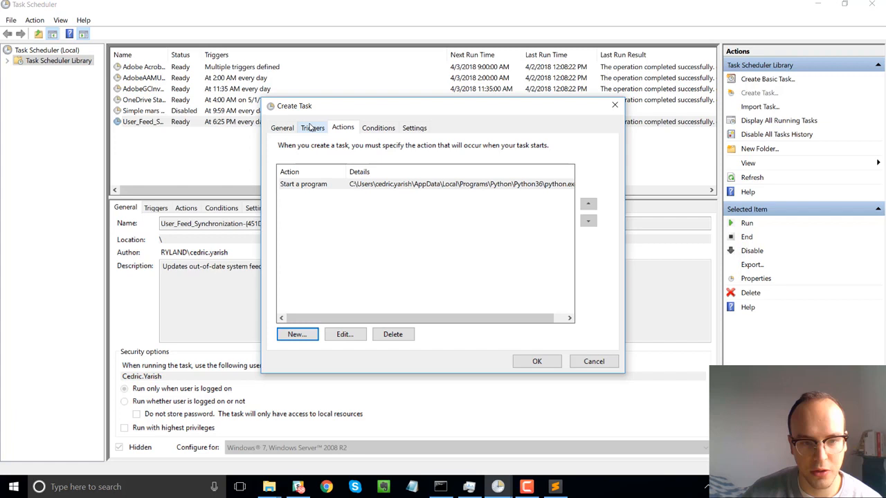
# Step: Add a new trigger set to recur daily
pyautogui.click(312, 127)
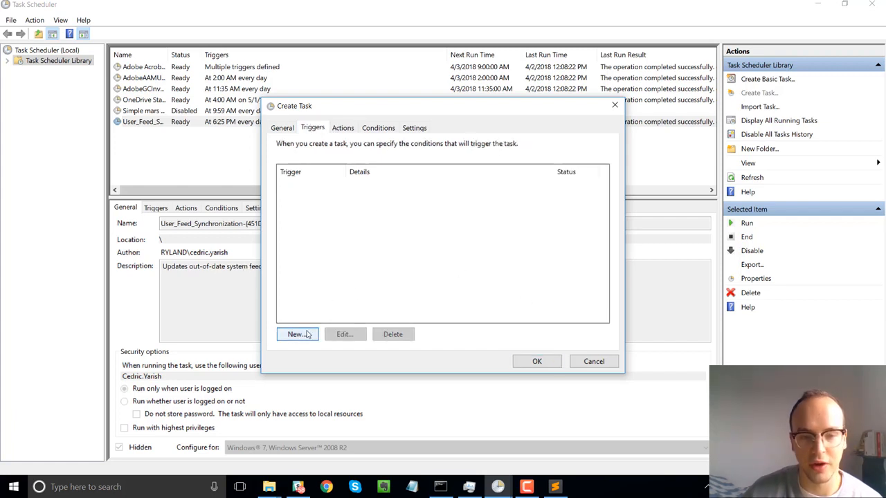
pyautogui.click(295, 335)
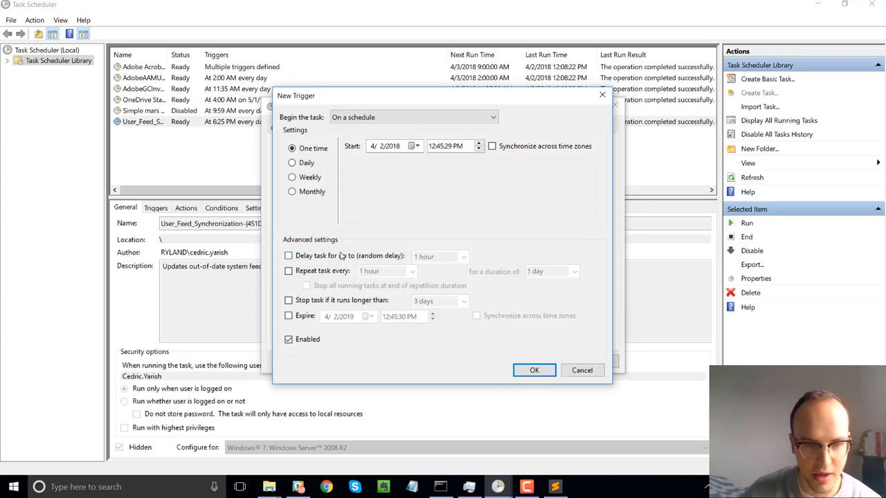
pyautogui.click(289, 271)
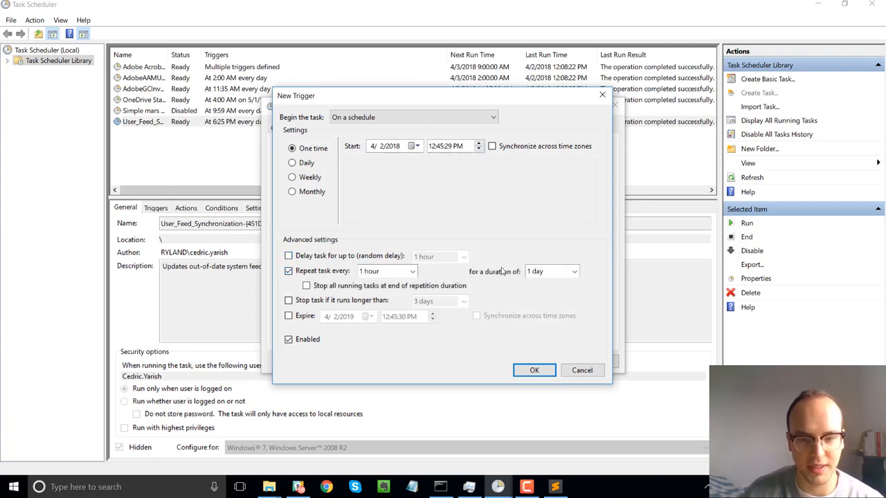
pyautogui.moveTo(384, 279)
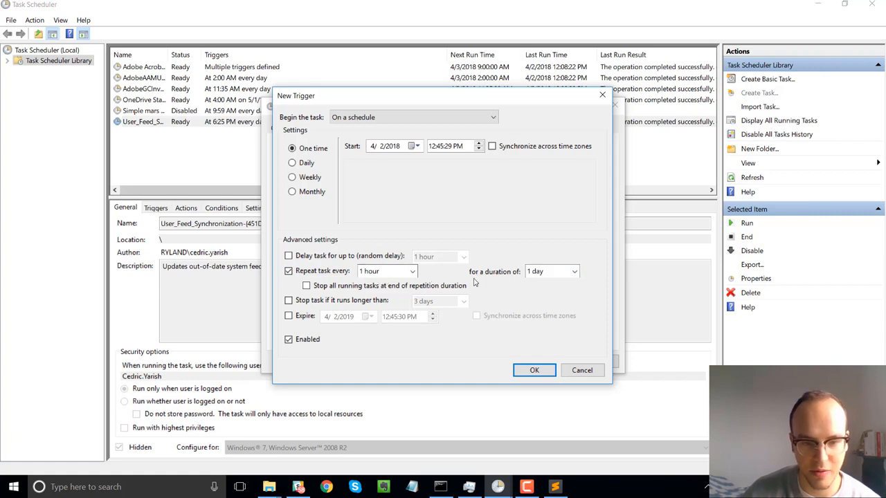
pyautogui.click(292, 162)
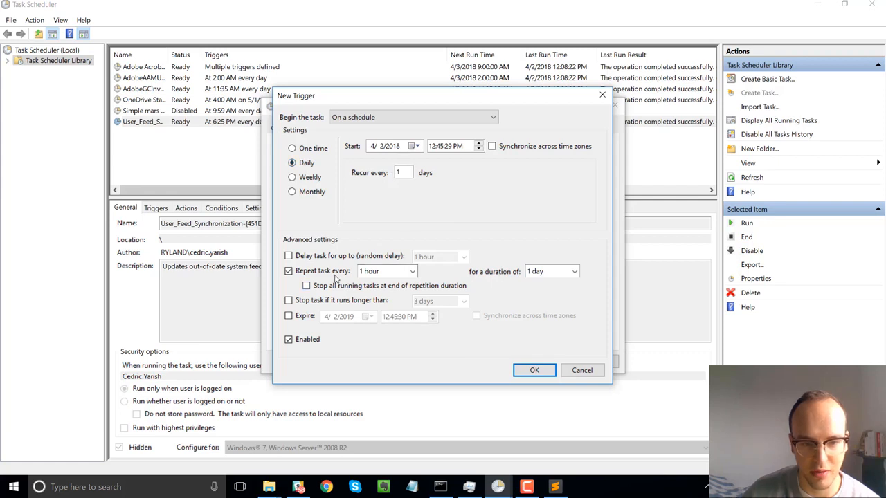
# Step: Turn off hourly repetition, confirm the 12:45 PM trigger, and save the Scheduler task
pyautogui.click(289, 271)
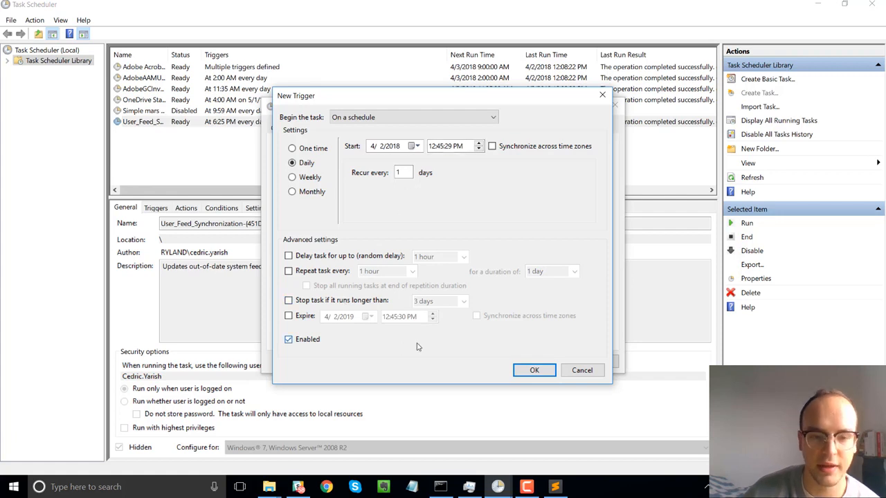
pyautogui.click(534, 371)
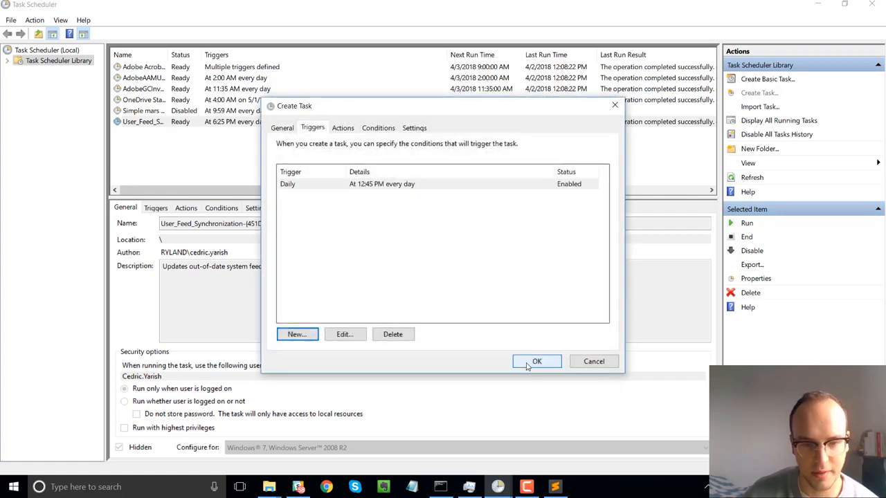
pyautogui.click(536, 361)
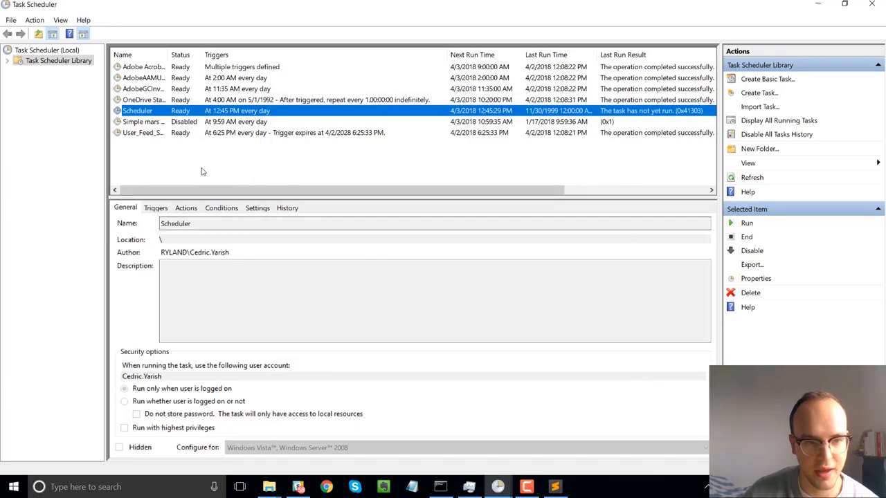
# Step: Run the Scheduler task manually, then return to the task list
pyautogui.rightClick(137, 111)
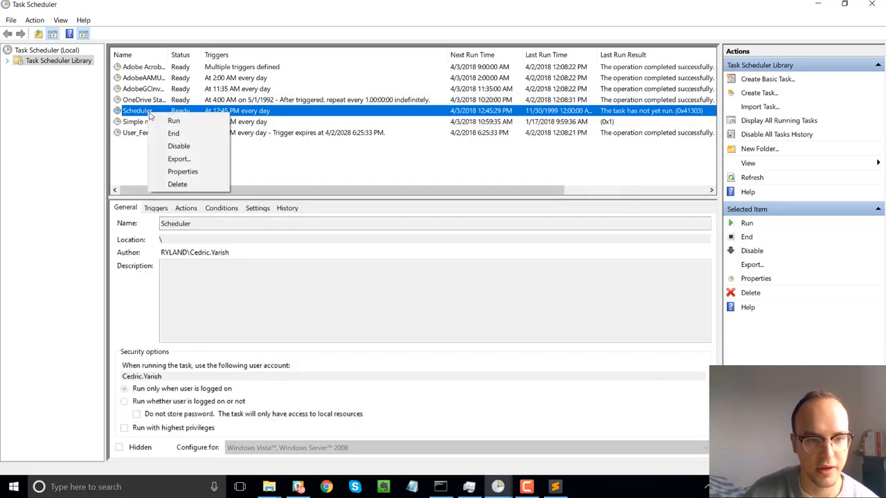
pyautogui.click(174, 121)
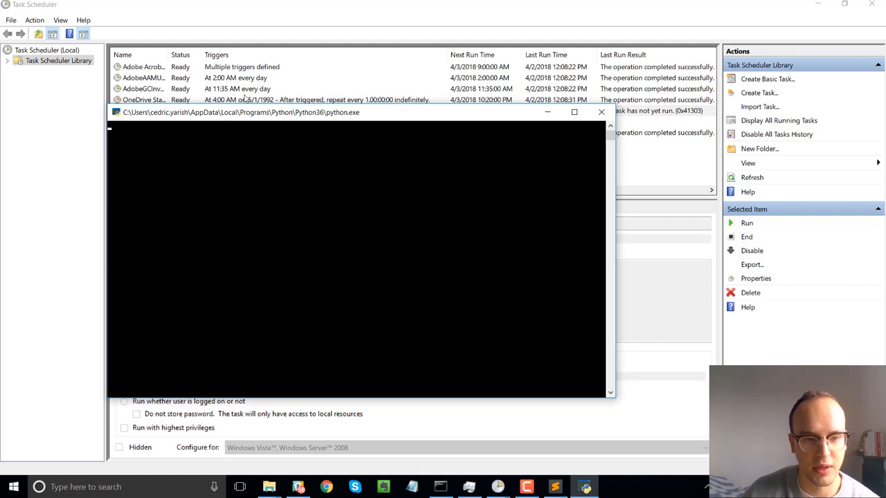
pyautogui.click(601, 112)
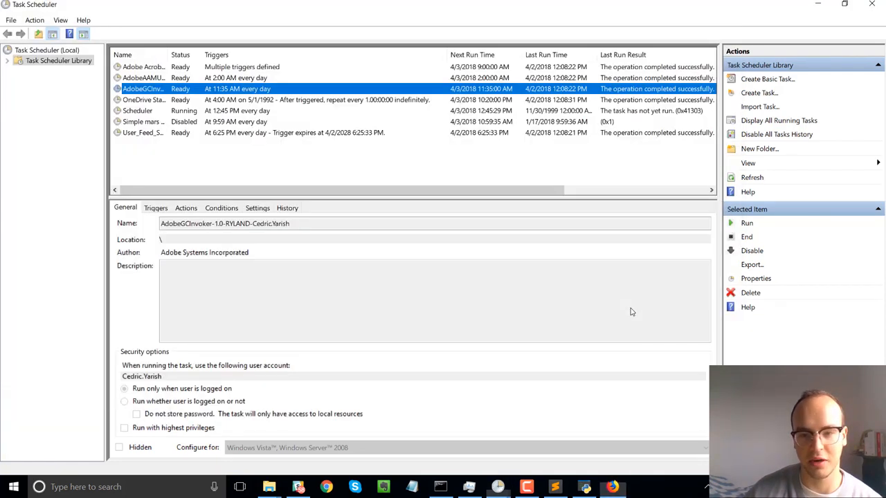
pyautogui.moveTo(406, 146)
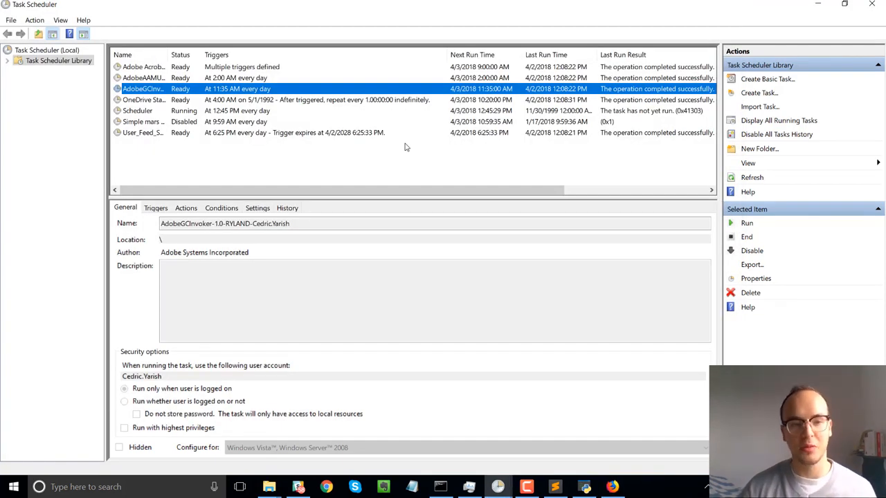
pyautogui.moveTo(622, 231)
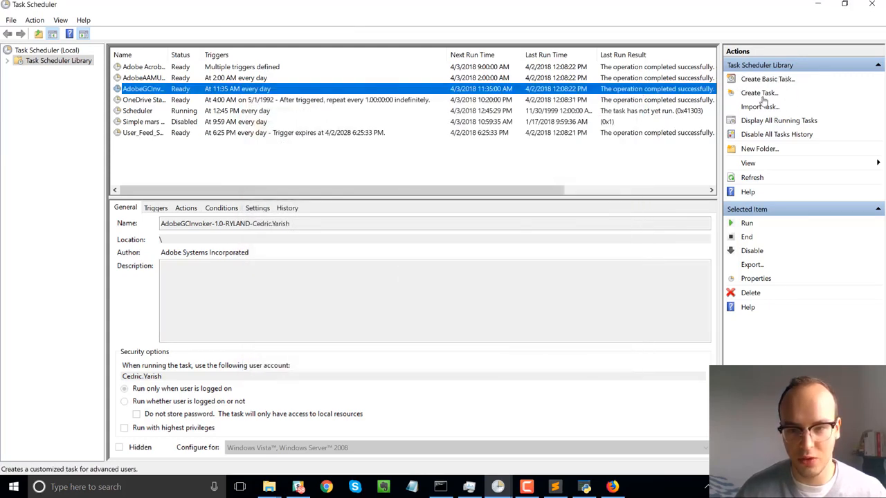
# Step: Start a second customized task and select the Program/script box
pyautogui.click(758, 92)
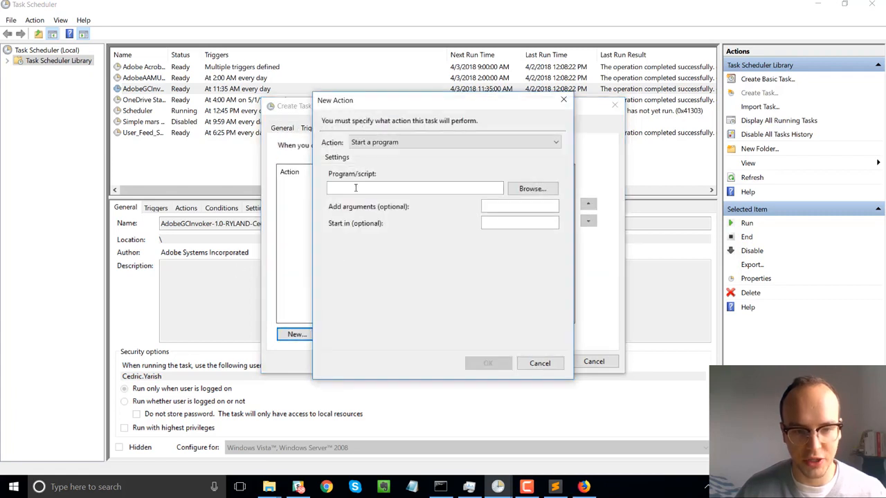
pyautogui.click(415, 188)
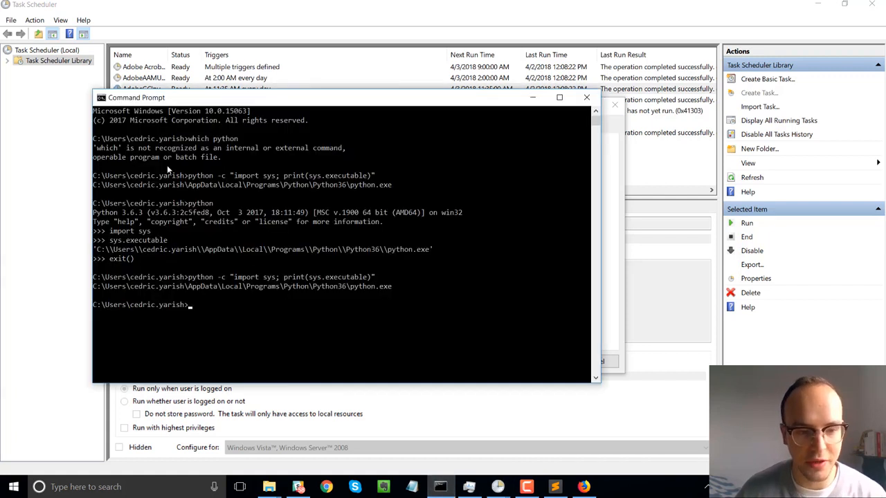
pyautogui.moveTo(186, 223)
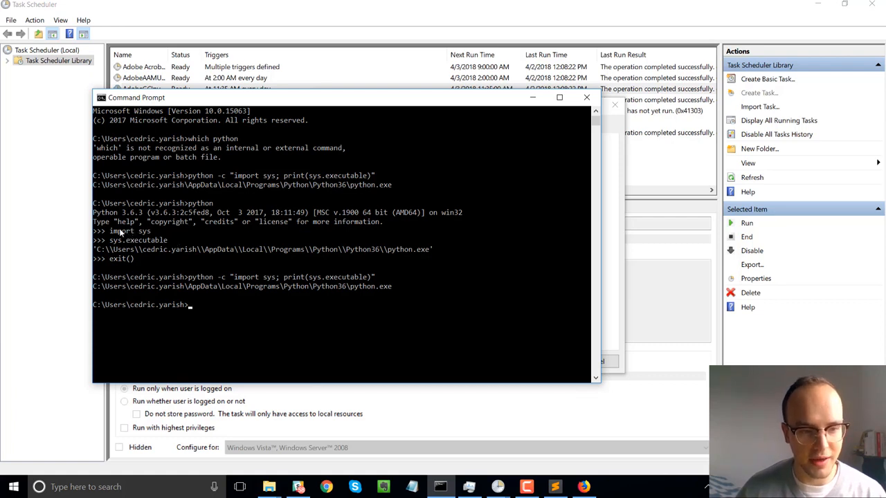
# Step: Select the python.exe path from the sys.executable output in Command Prompt
pyautogui.doubleClick(137, 240)
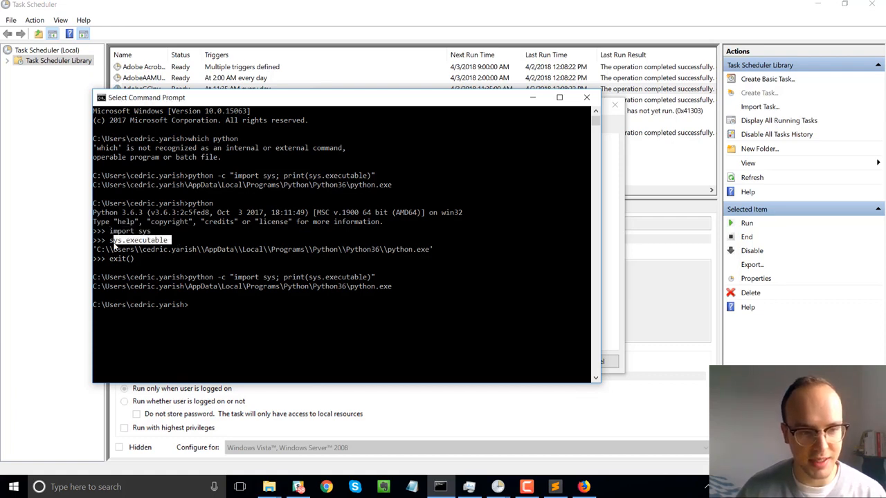
pyautogui.moveTo(534, 231)
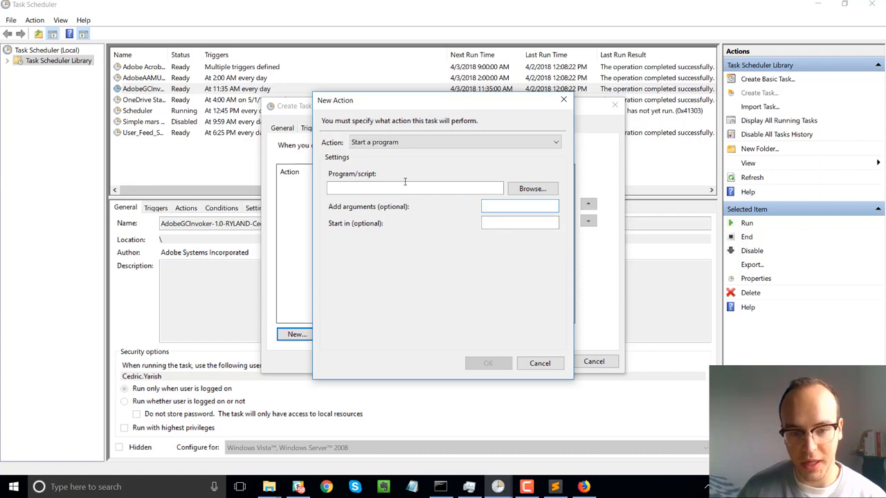
# Step: Cancel the new action, the new trigger, and the unfinished second task
pyautogui.click(540, 362)
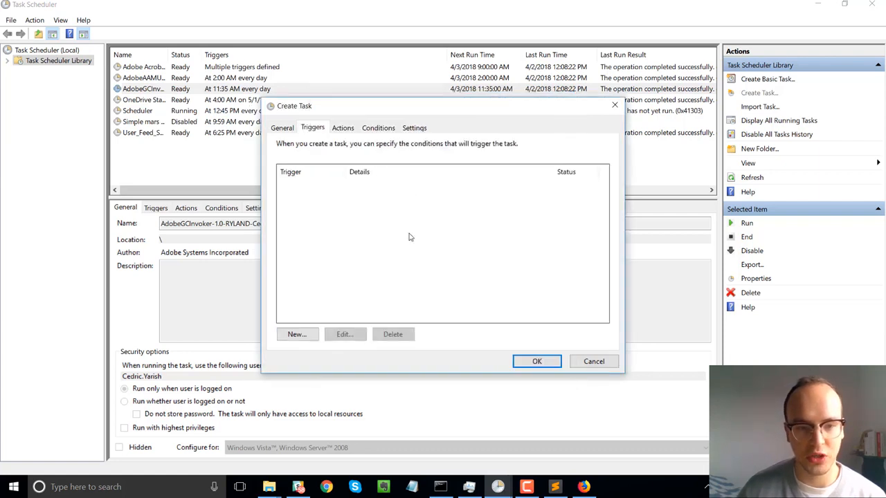
pyautogui.click(297, 334)
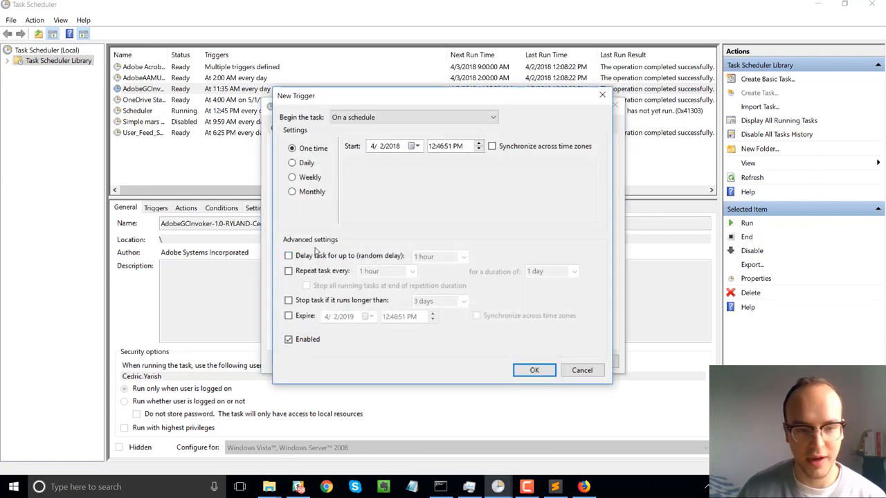
pyautogui.moveTo(557, 388)
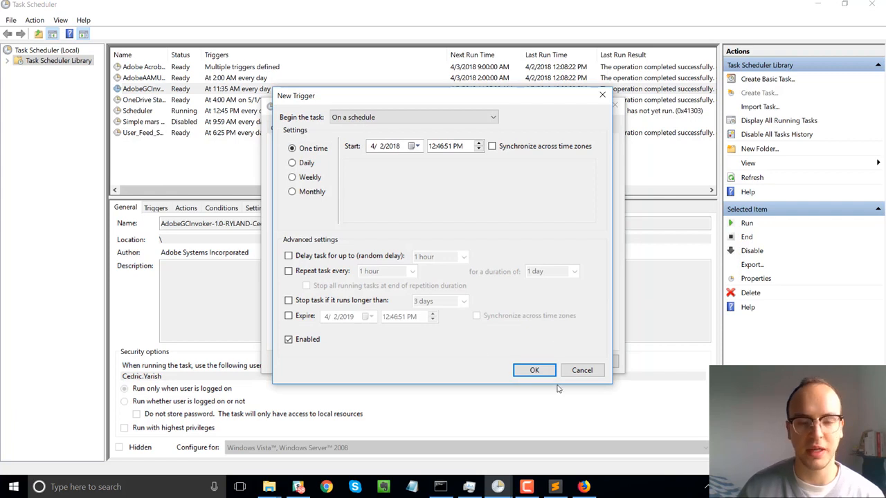
pyautogui.click(534, 370)
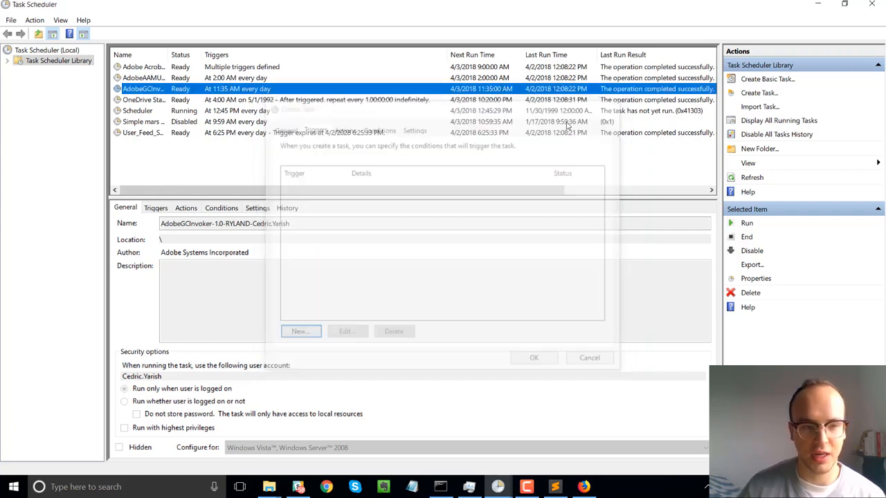